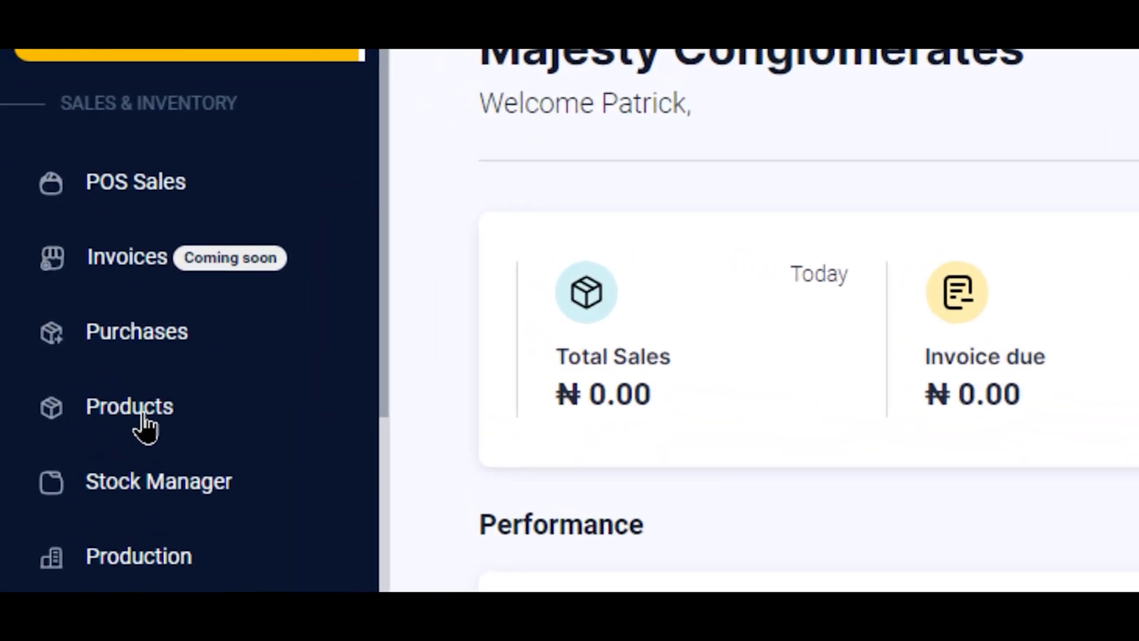
Step: Bring up the product table listing Route 1, Flour at 520 Pieces, and Jack
left_click(129, 405)
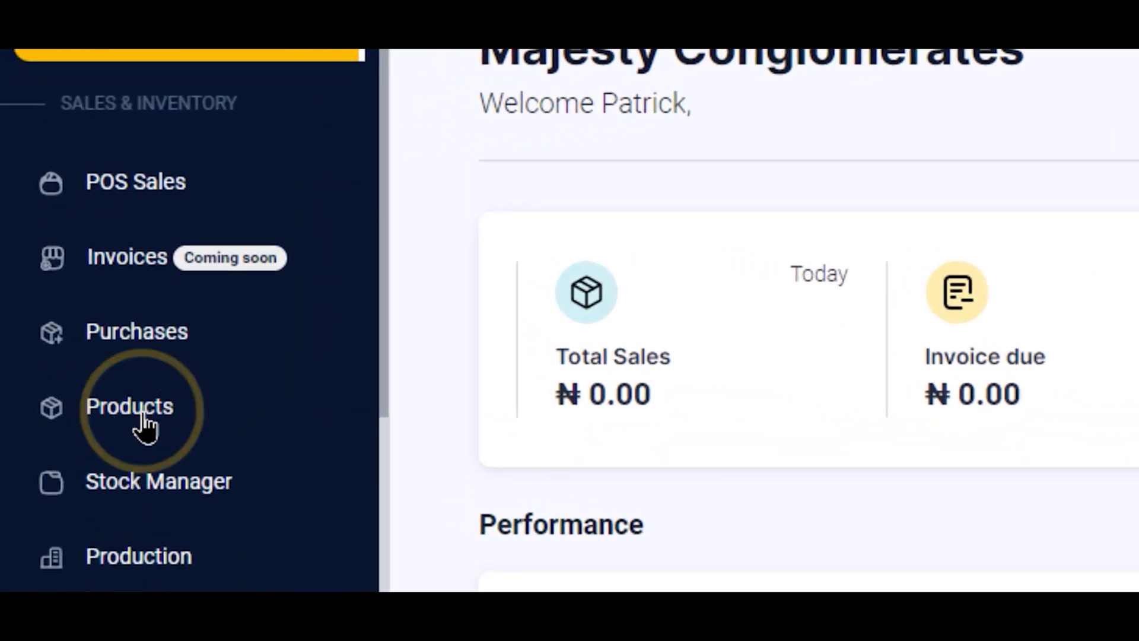
left_click(129, 405)
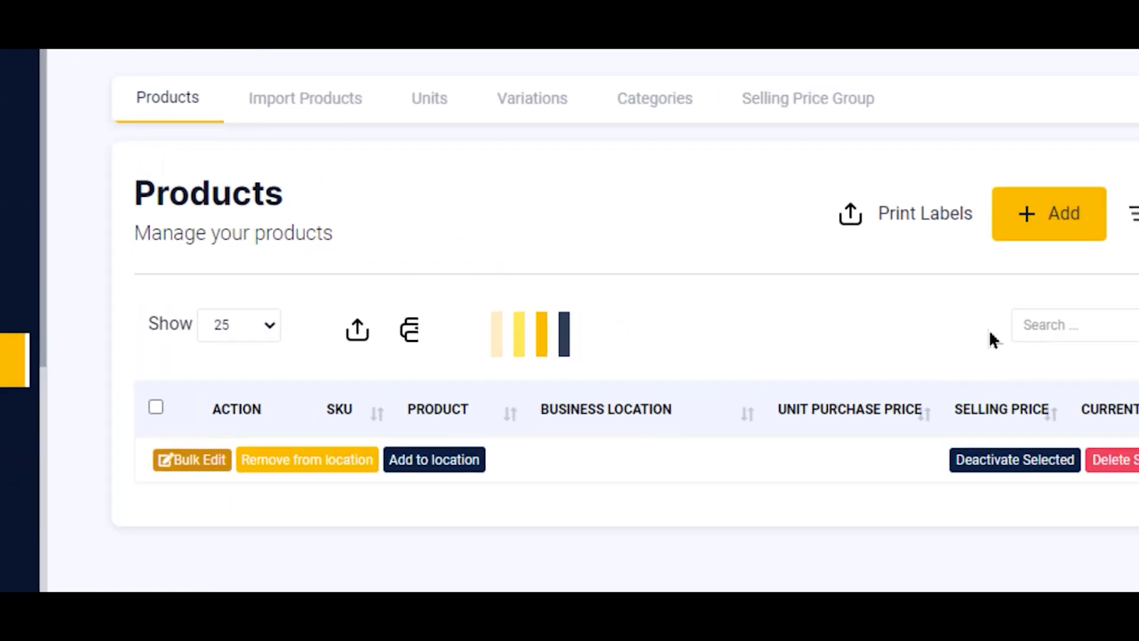
scroll("down", 3)
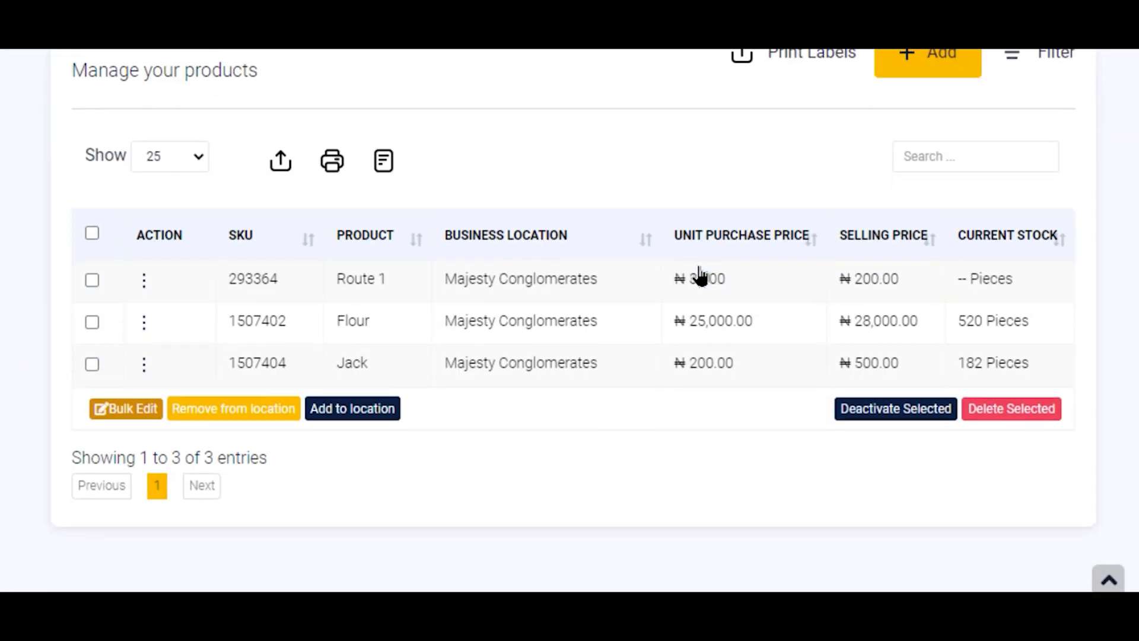
mouse_move(741, 447)
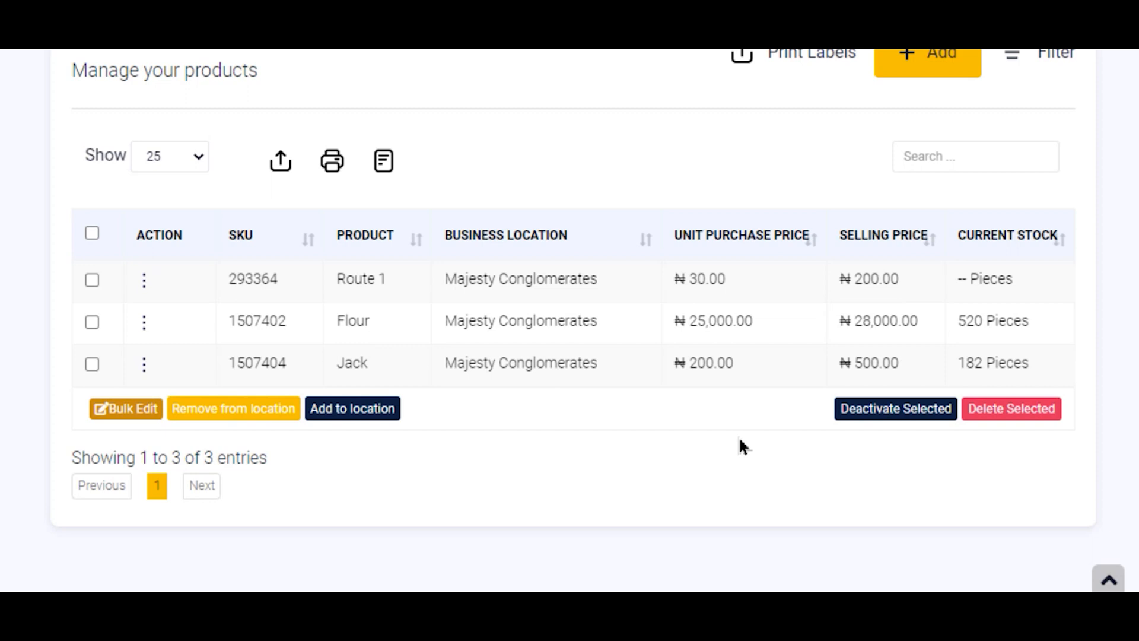
mouse_move(223, 340)
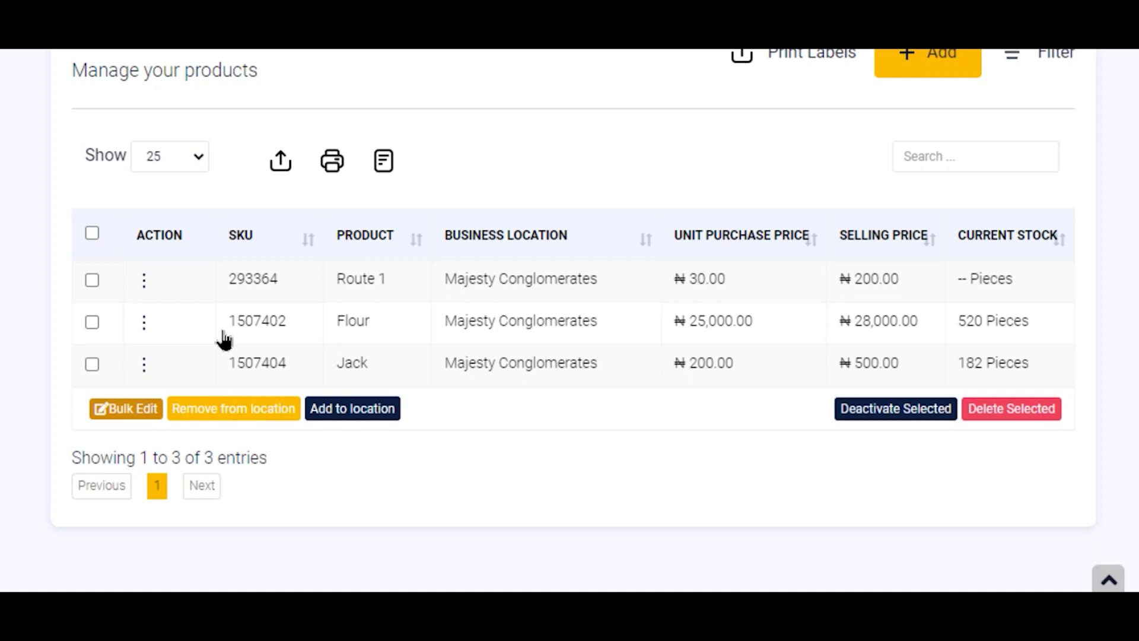
mouse_move(338, 333)
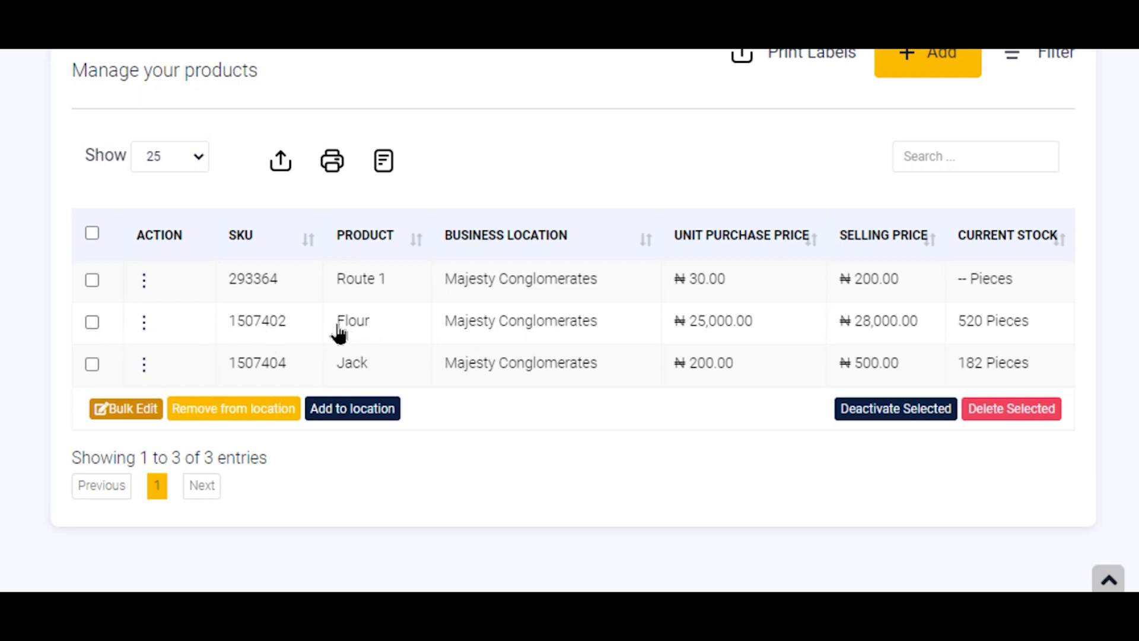
mouse_move(242, 333)
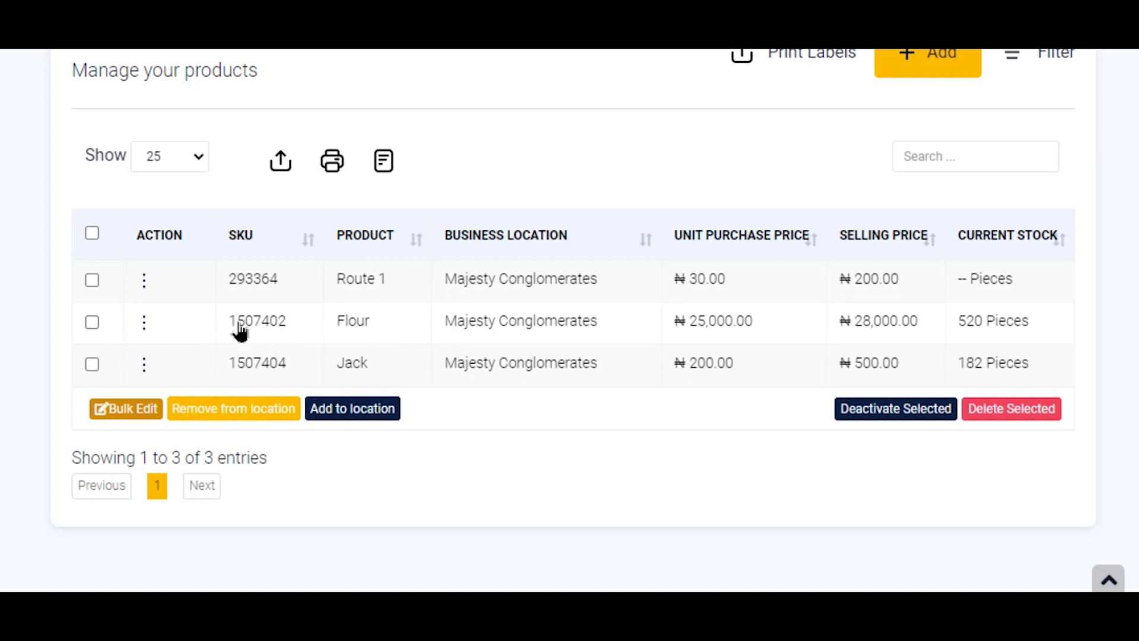
mouse_move(143, 327)
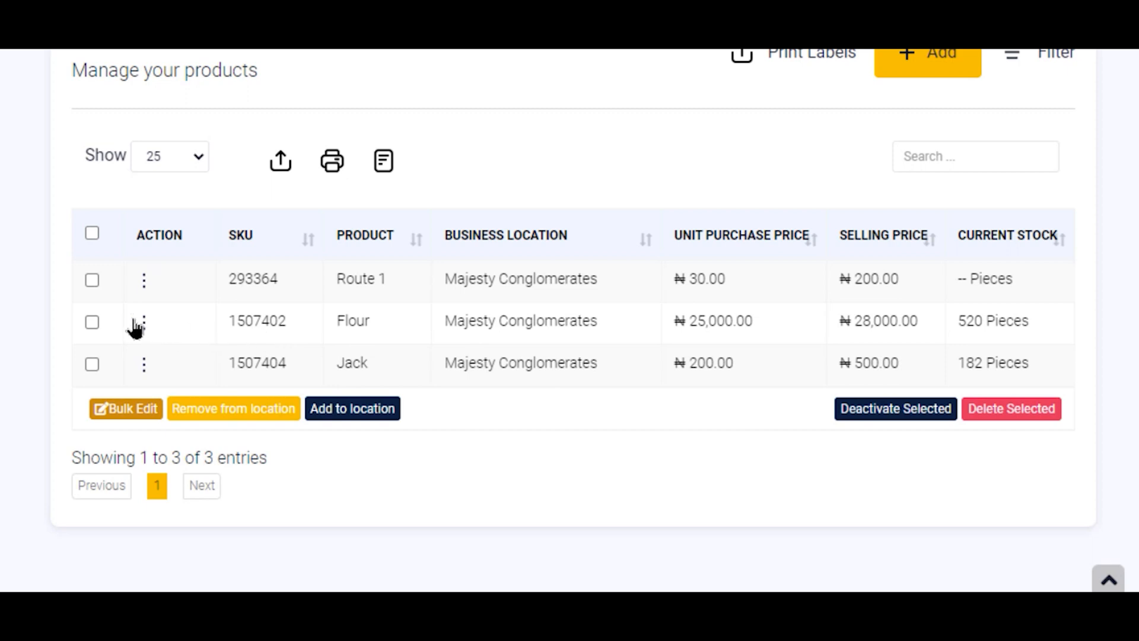
mouse_move(565, 335)
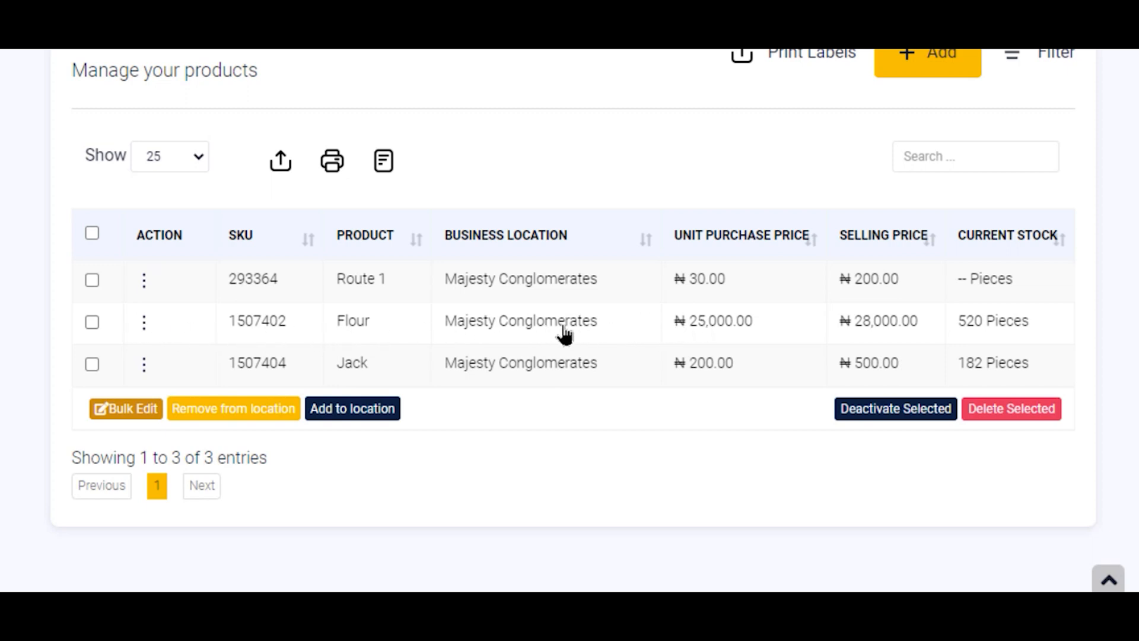
mouse_move(295, 336)
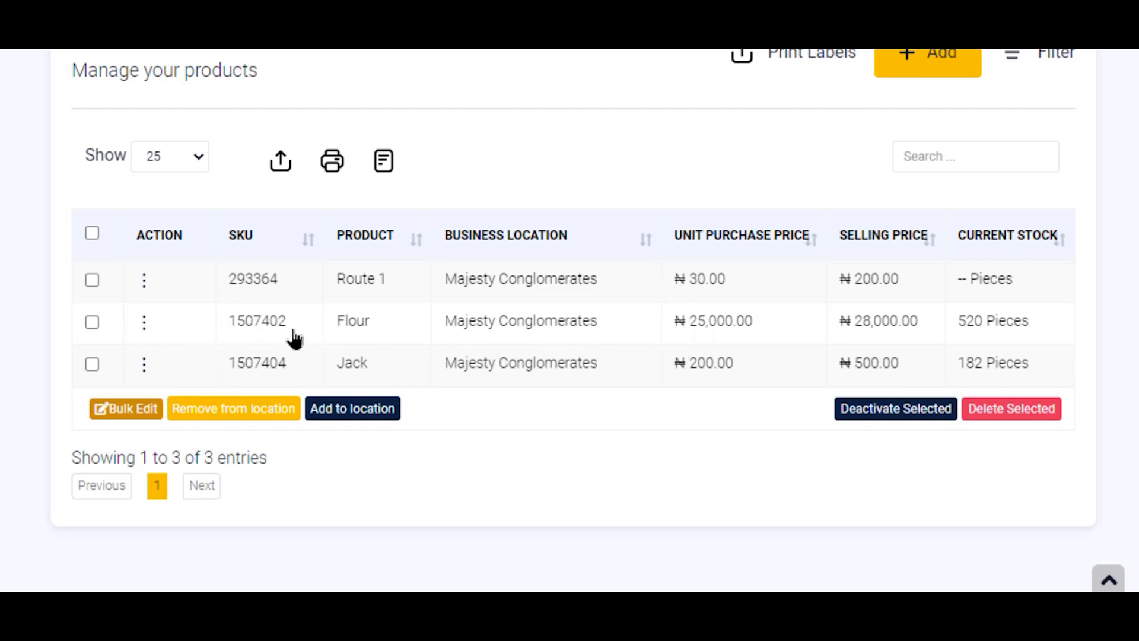
mouse_move(143, 324)
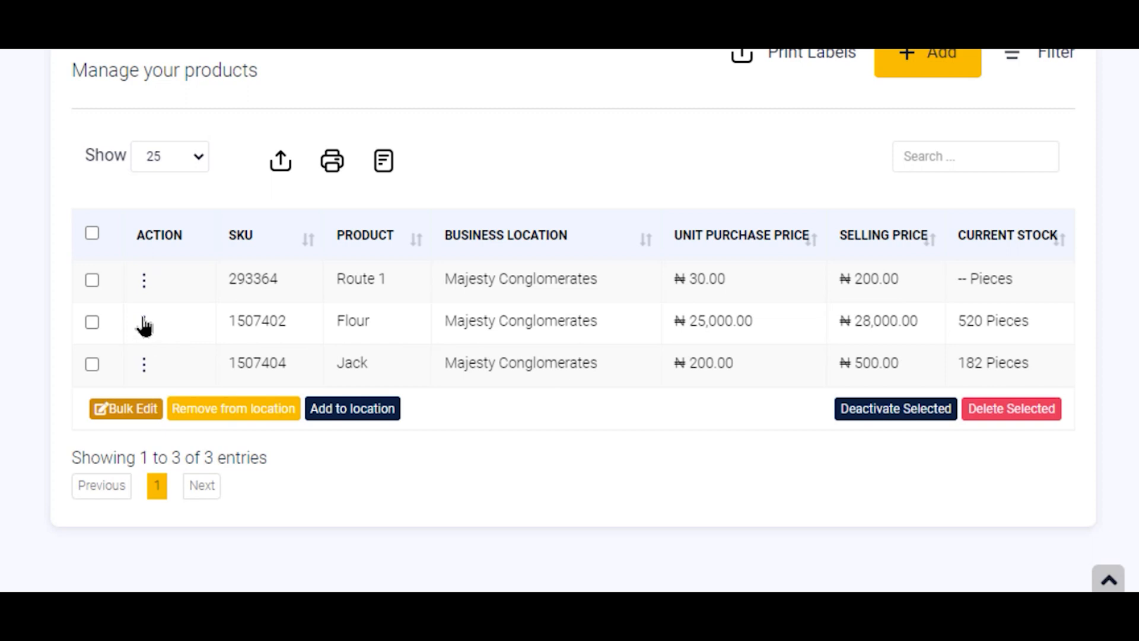
Step: Choose Edit from Flour's row actions to reach its Edit Product form
left_click(142, 320)
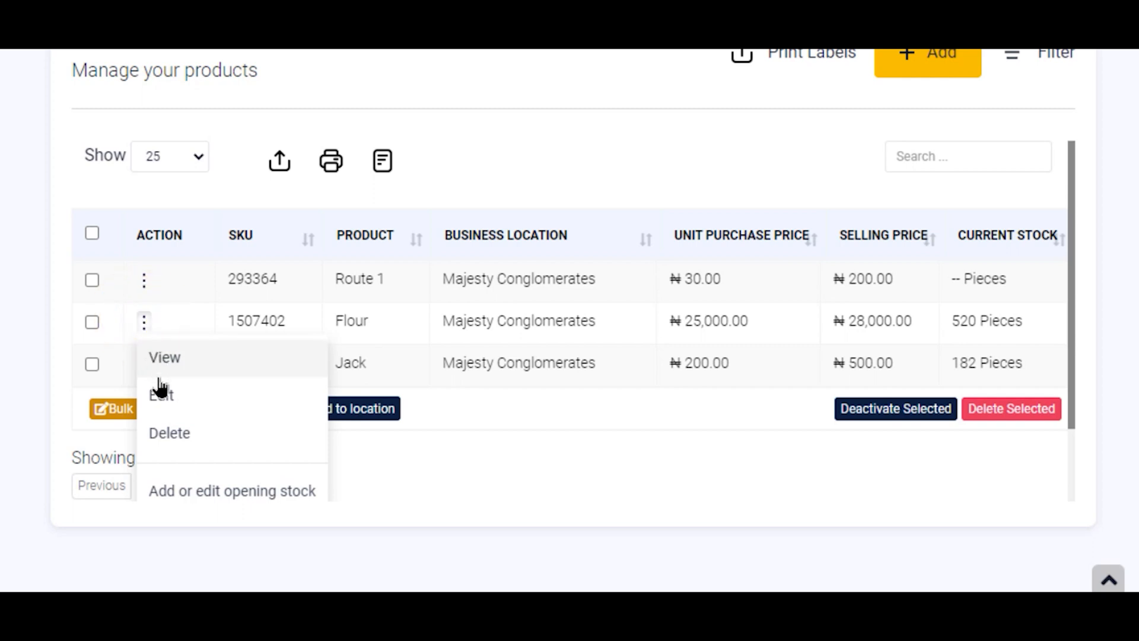
mouse_move(161, 394)
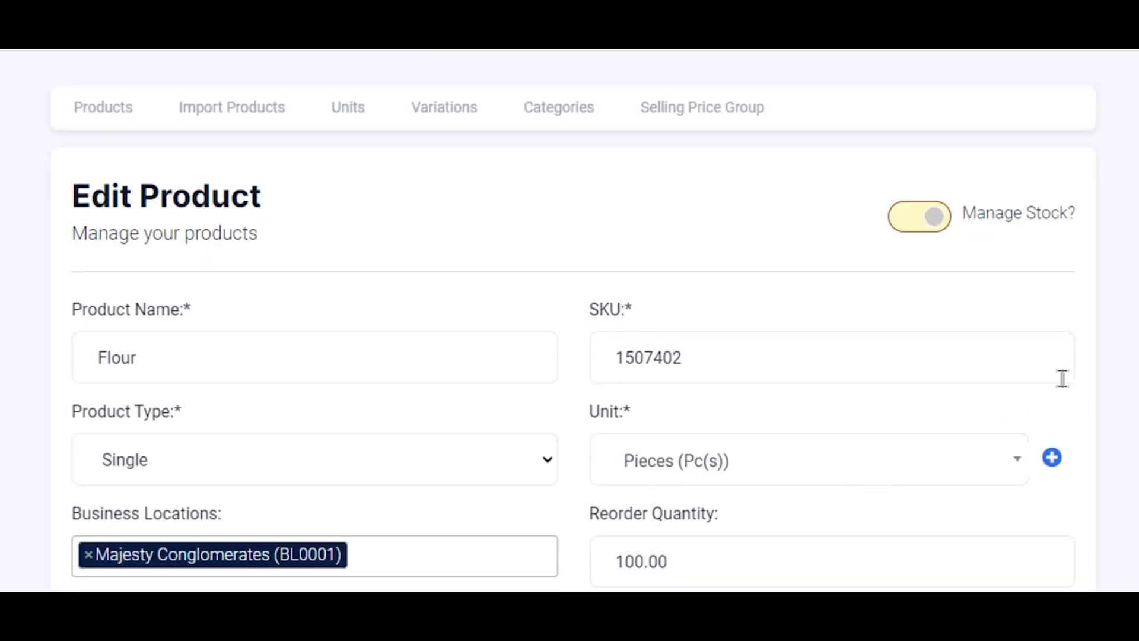
scroll("down", 3)
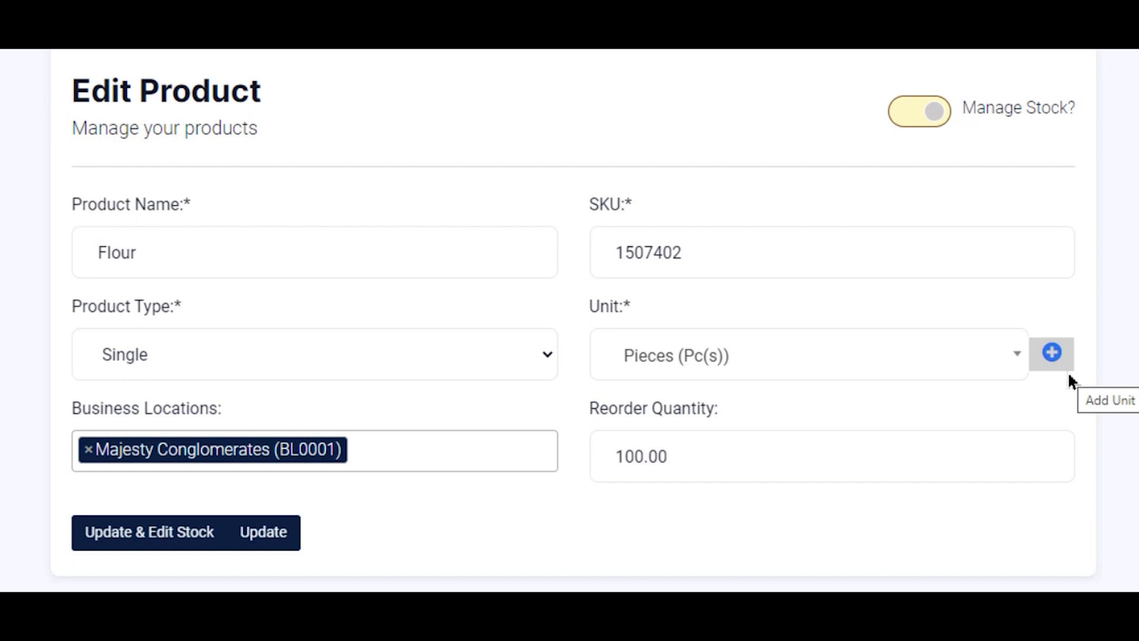
mouse_move(966, 145)
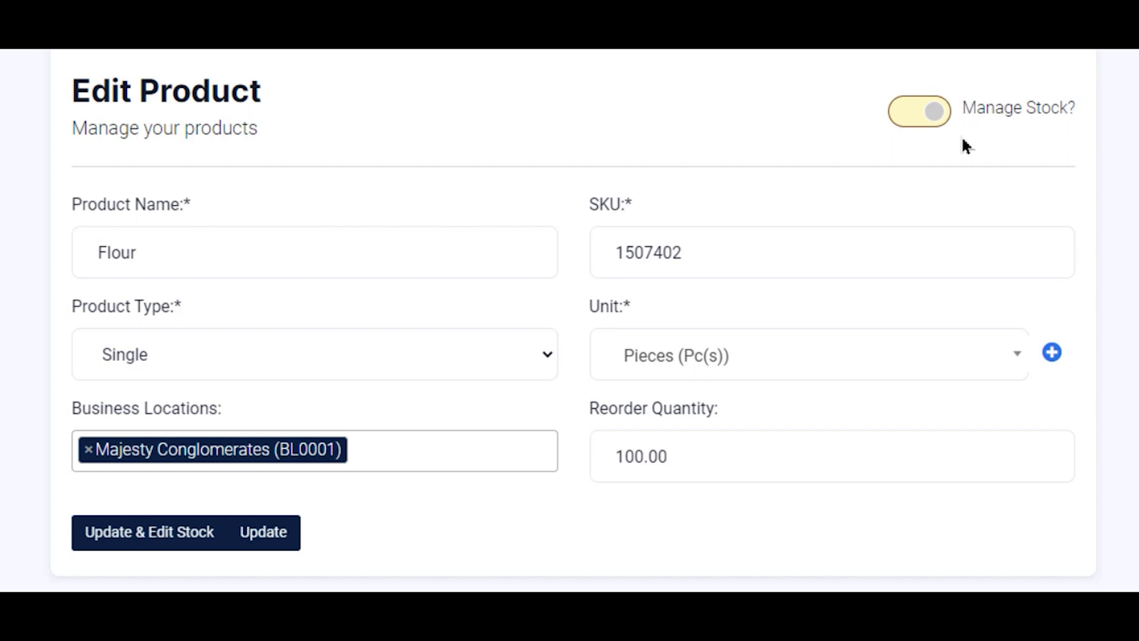
Step: Switch off Manage Stock? for Flour, removing the reorder quantity field
left_click(920, 111)
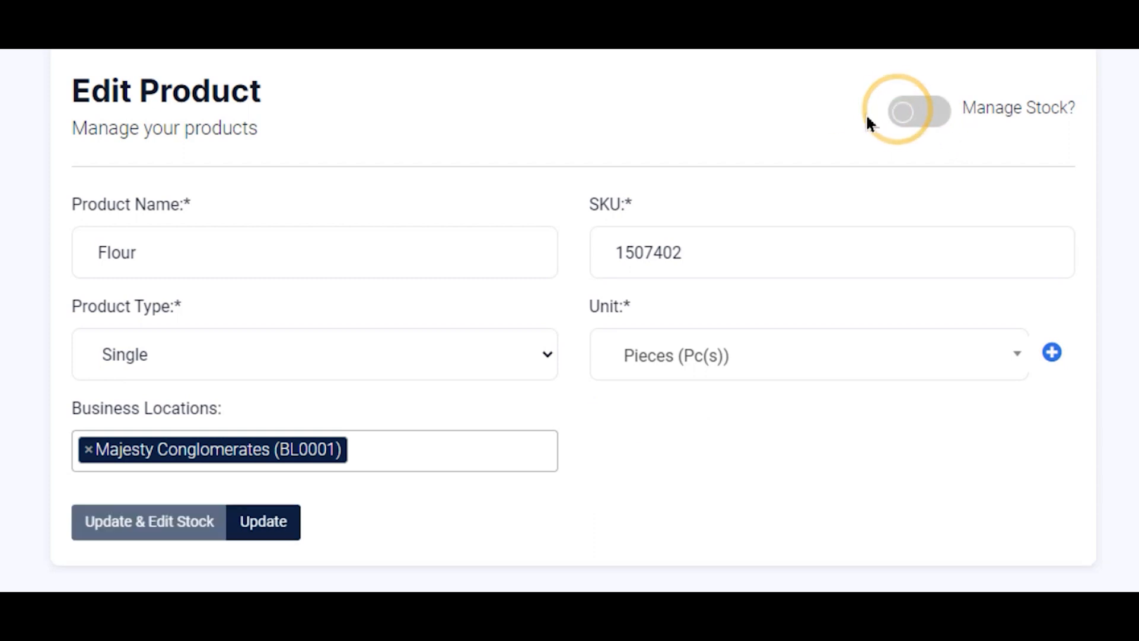
mouse_move(824, 124)
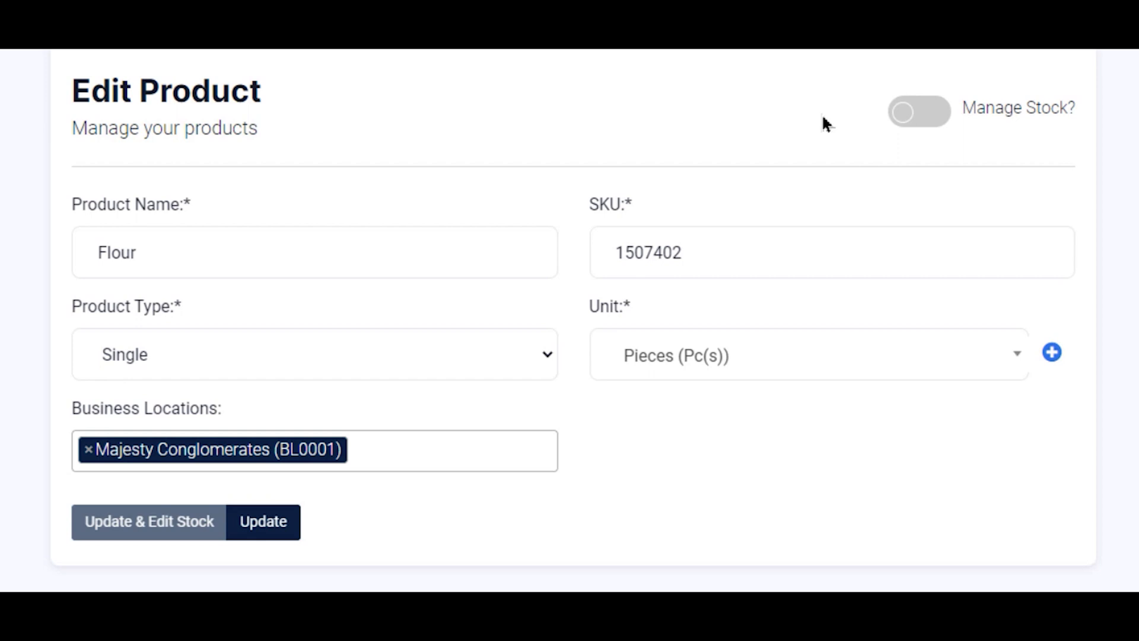
scroll("down", 3)
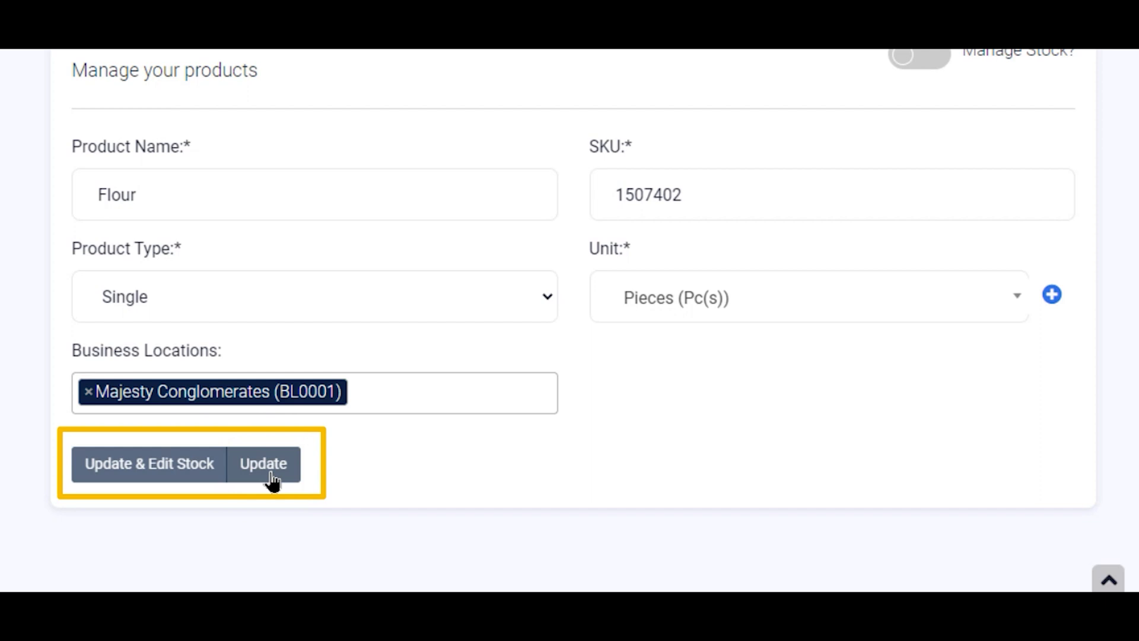
Step: Update Flour so its current stock reads '-- Pieces' in the products list
left_click(263, 463)
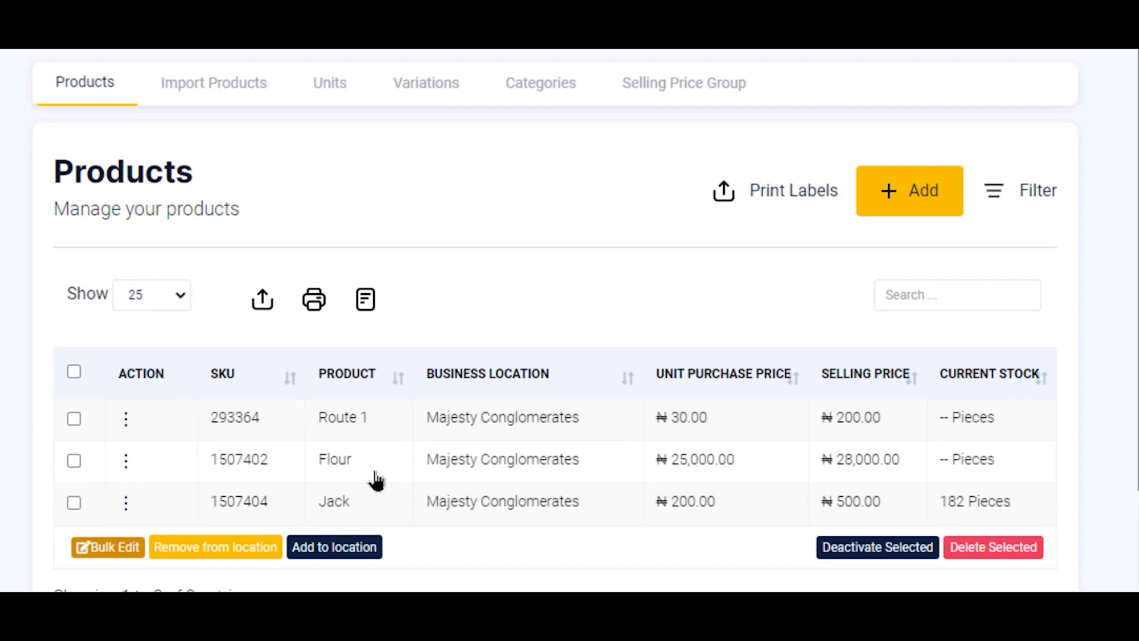
mouse_move(407, 479)
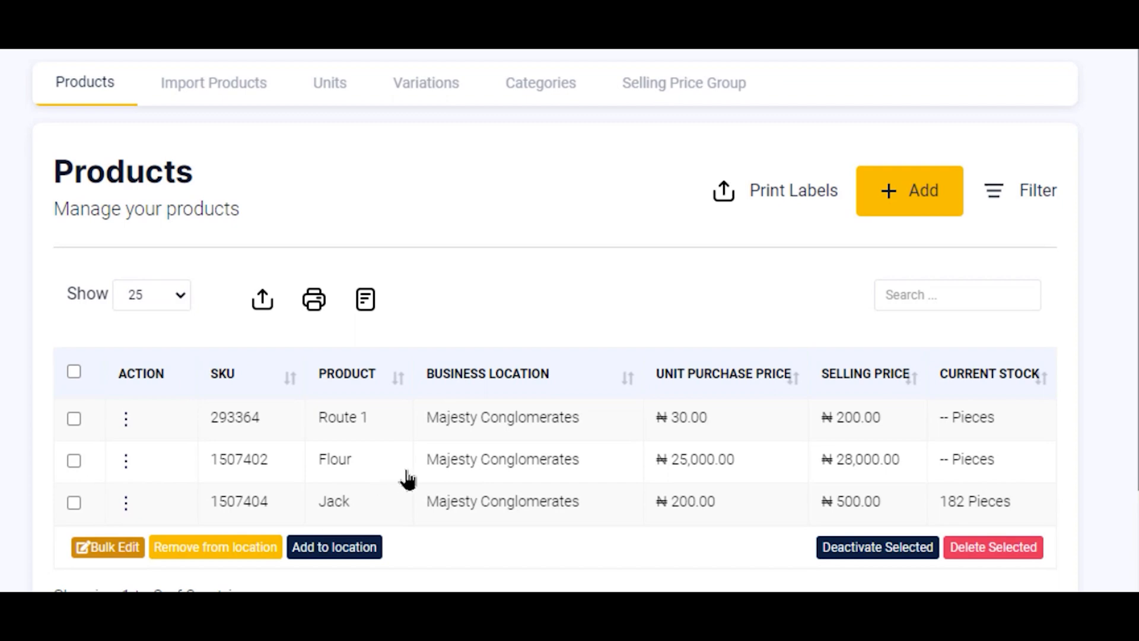